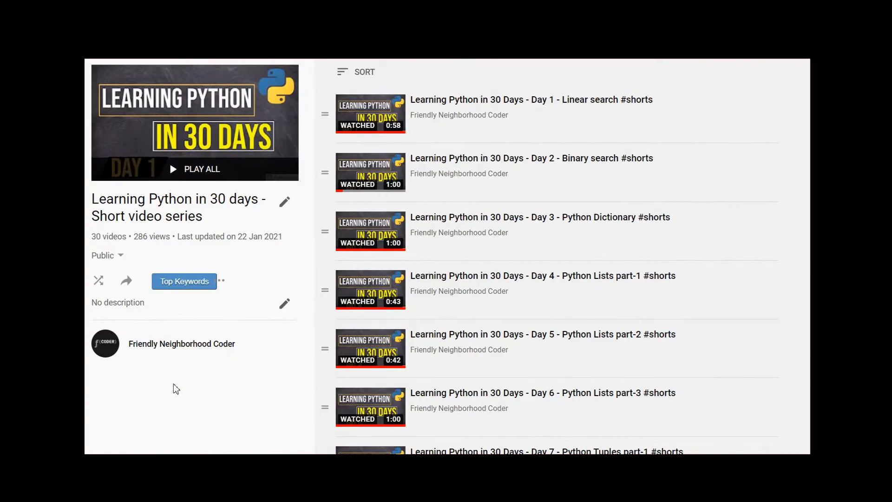
# - Name a new OpenWeather API key 'key_name' and generate it alongside the Default and fncoder keys
pyautogui.scroll(-3)
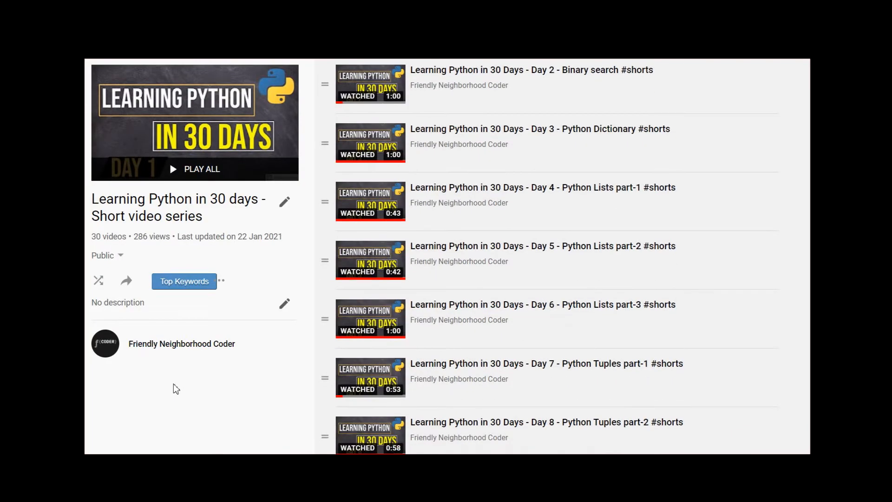
pyautogui.scroll(-3)
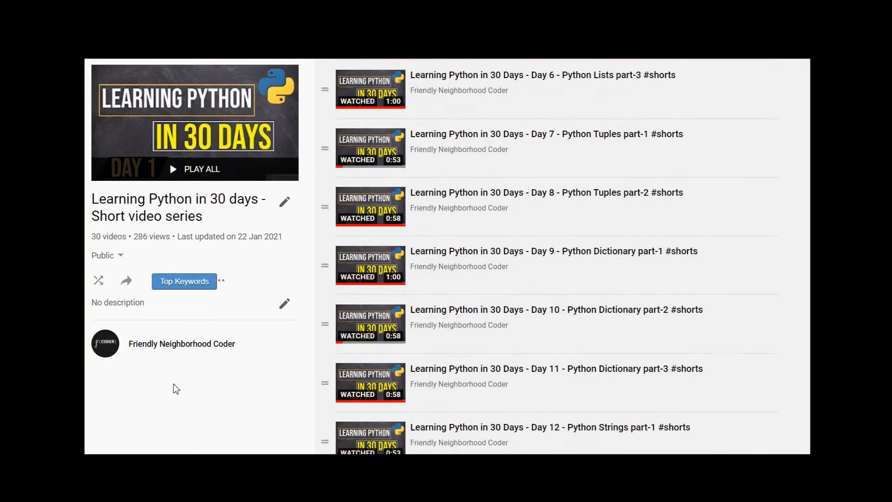
pyautogui.scroll(-3)
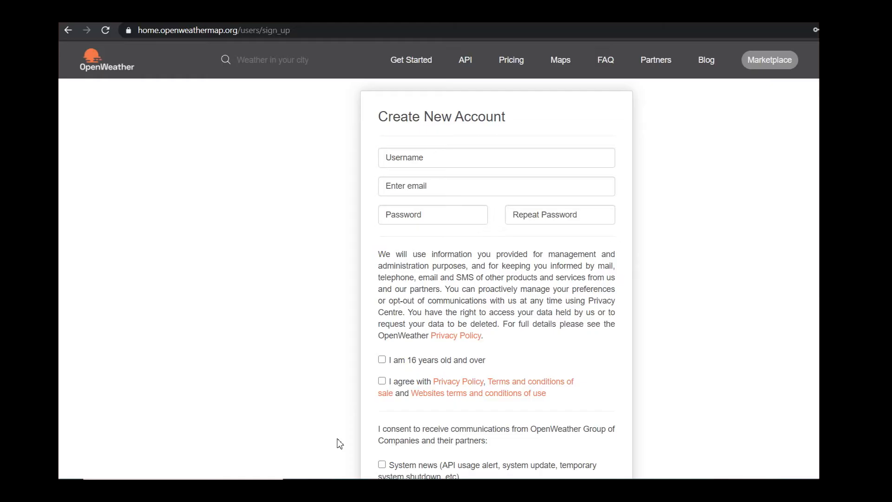
pyautogui.scroll(-3)
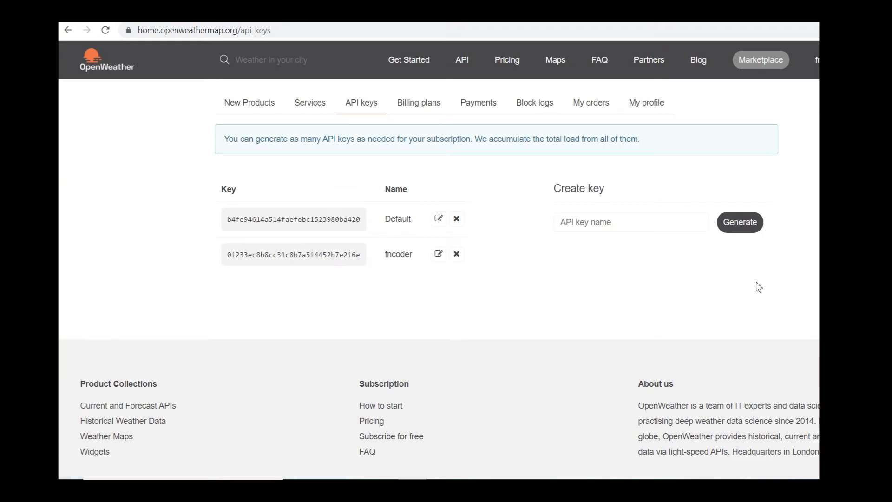
pyautogui.click(630, 221)
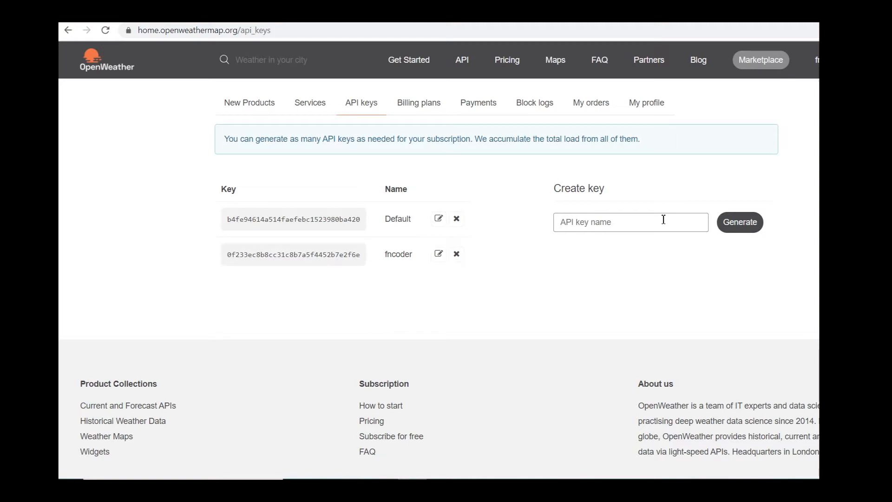
pyautogui.write('key_name')
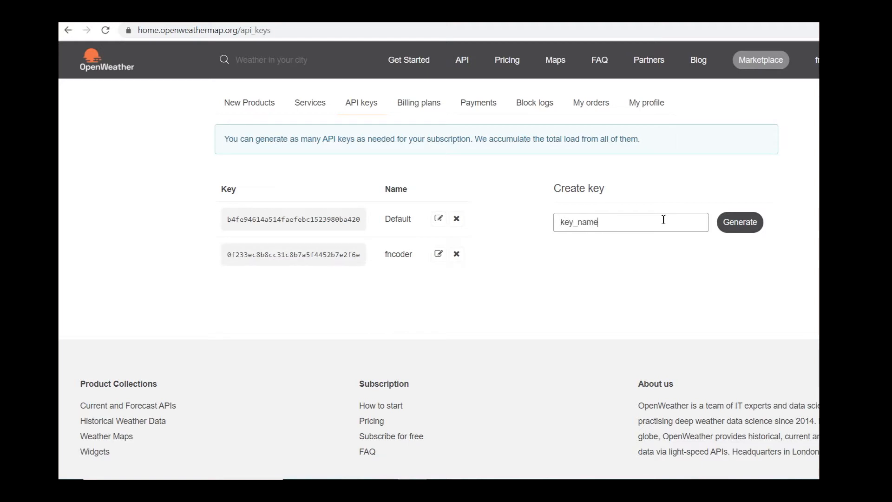
pyautogui.click(739, 222)
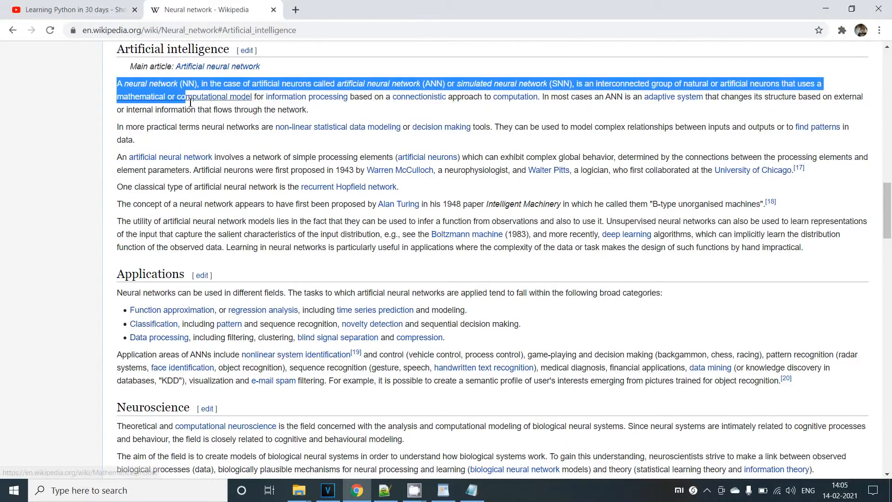
pyautogui.moveTo(190, 100); pyautogui.dragTo(308, 110)
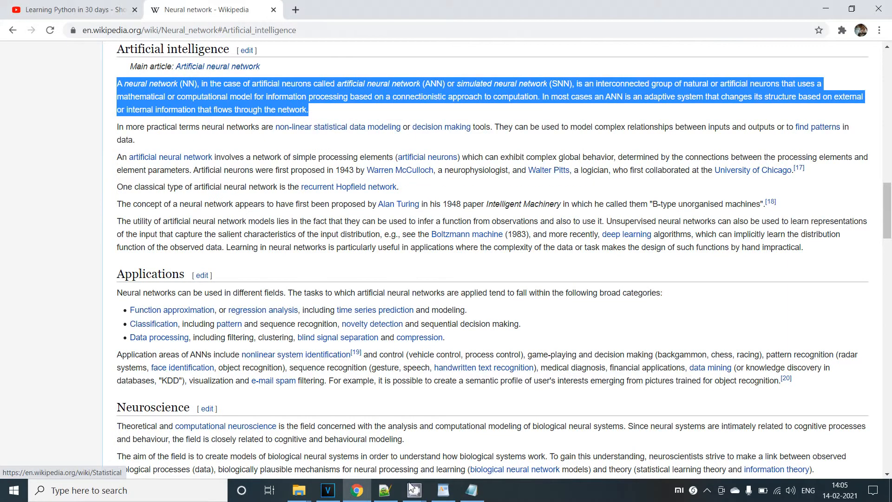
pyautogui.click(120, 157)
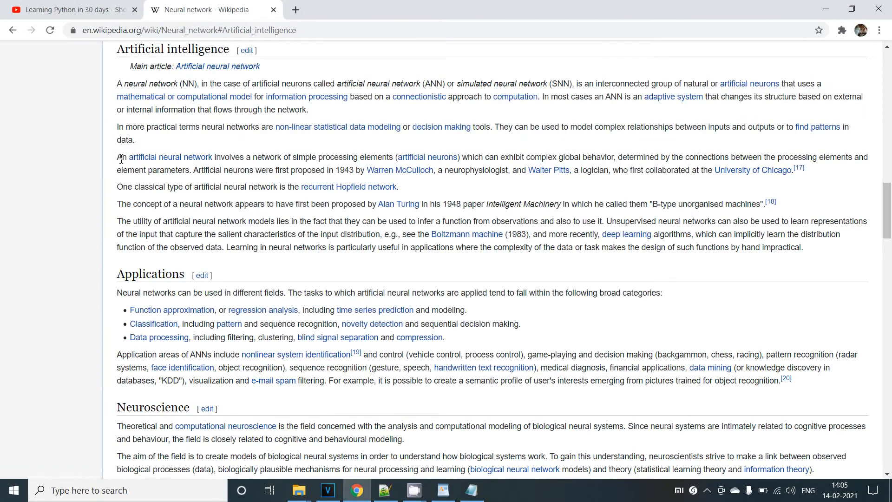
pyautogui.click(468, 489)
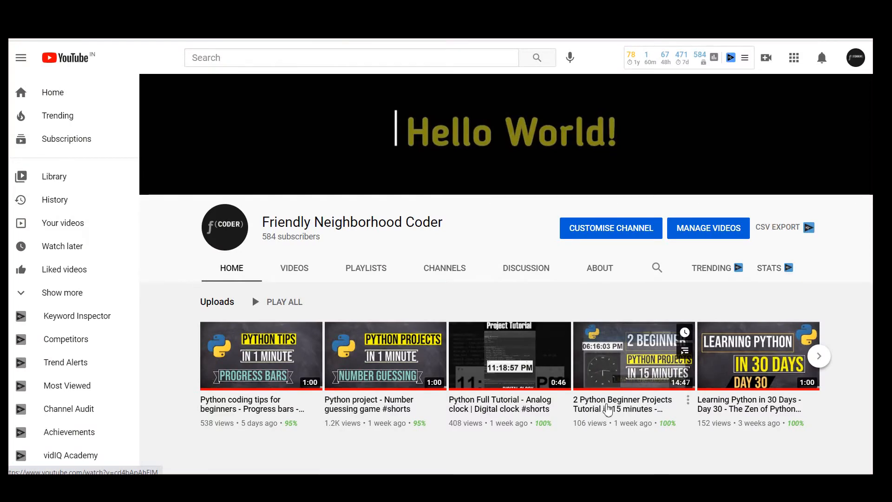
# - Play the '2 Python Beginner Projects Tutorial in 15 minutes' video from the channel's Uploads
pyautogui.click(634, 355)
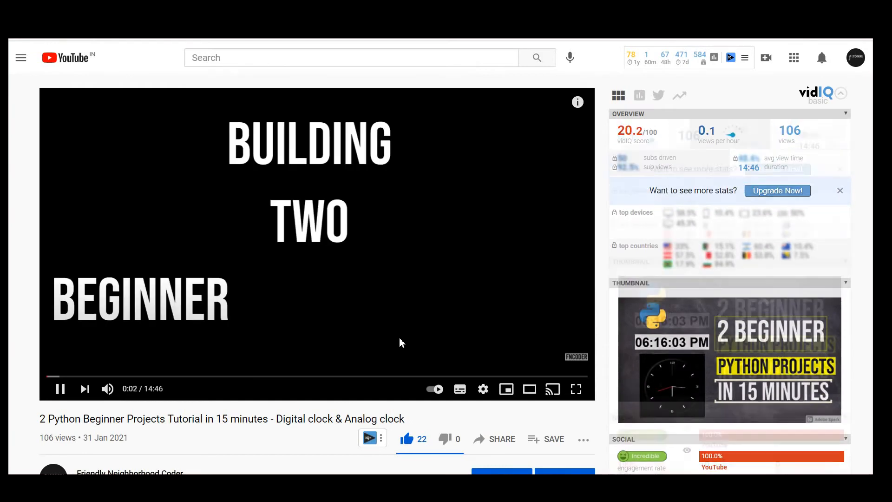